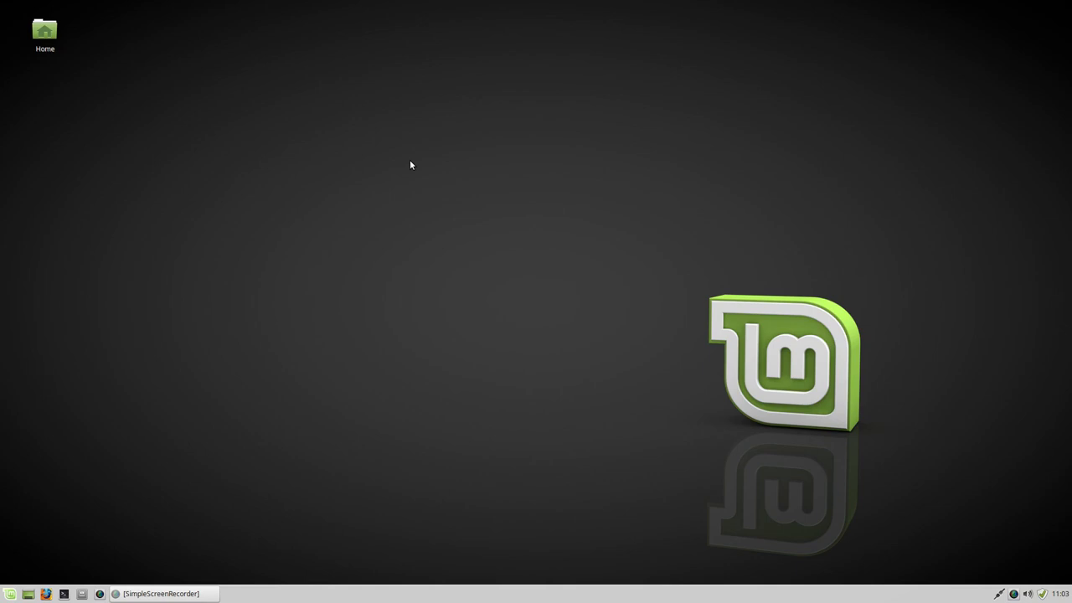
- Launch Driver Manager from the application menu by searching 'dri'
click(10, 593)
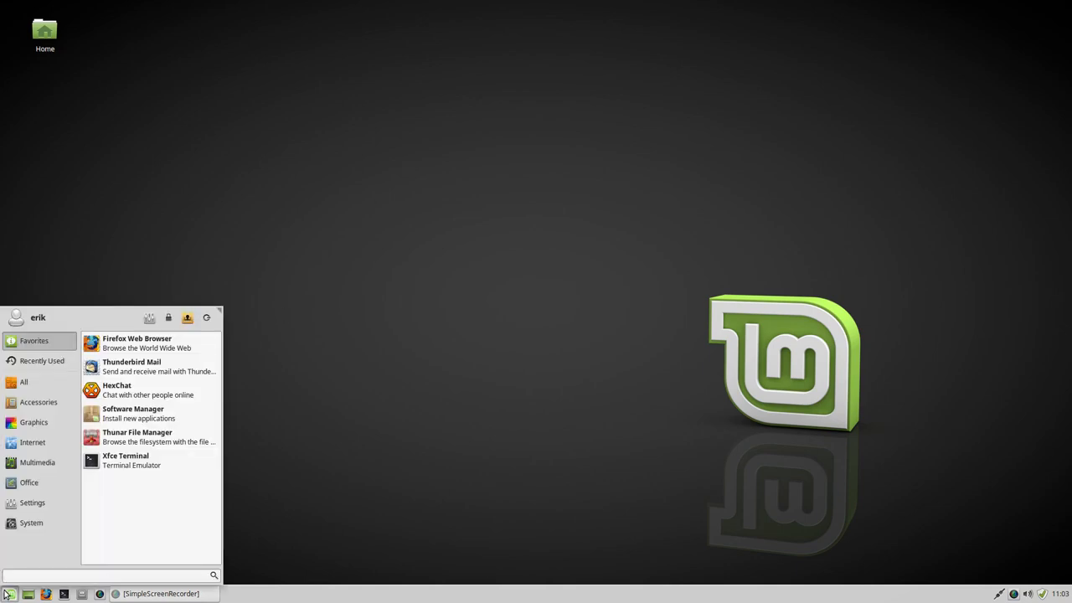
text(dri)
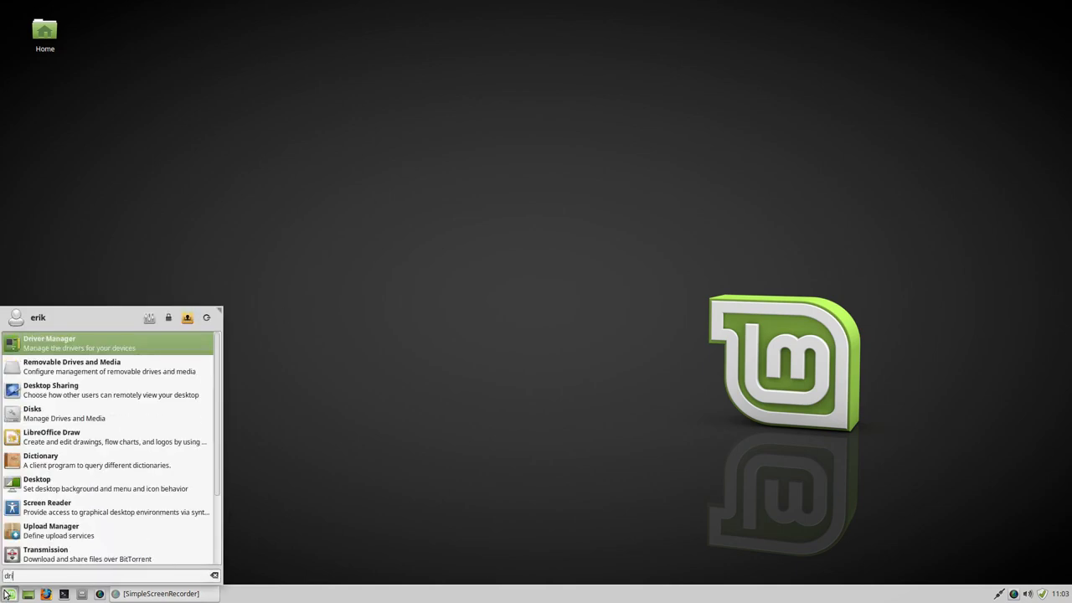
click(51, 341)
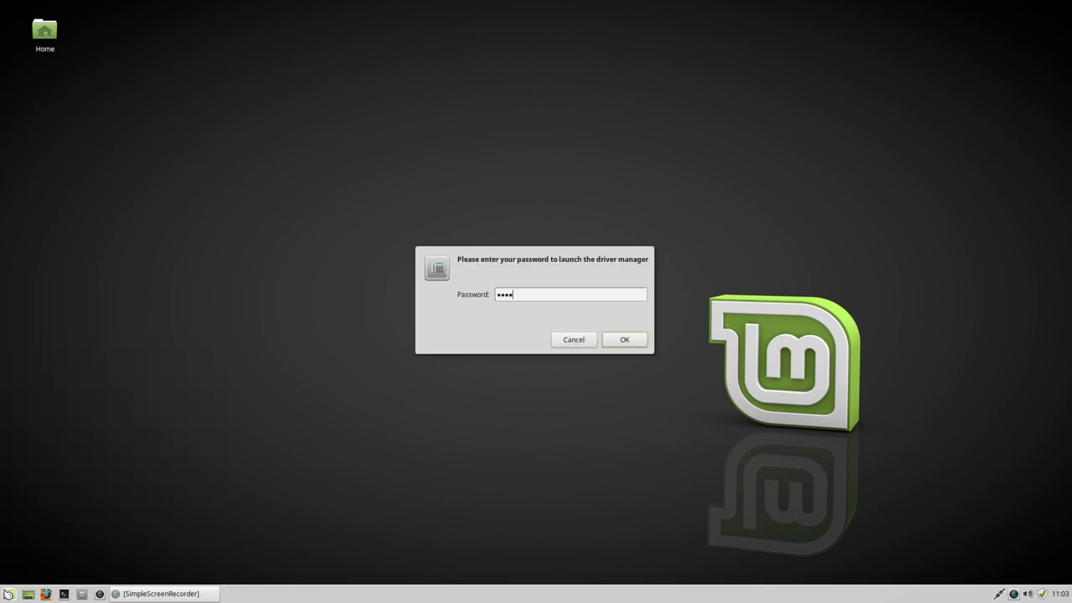
- Confirm the password prompt so Driver Manager lists the NVIDIA and Intel driver options
click(623, 338)
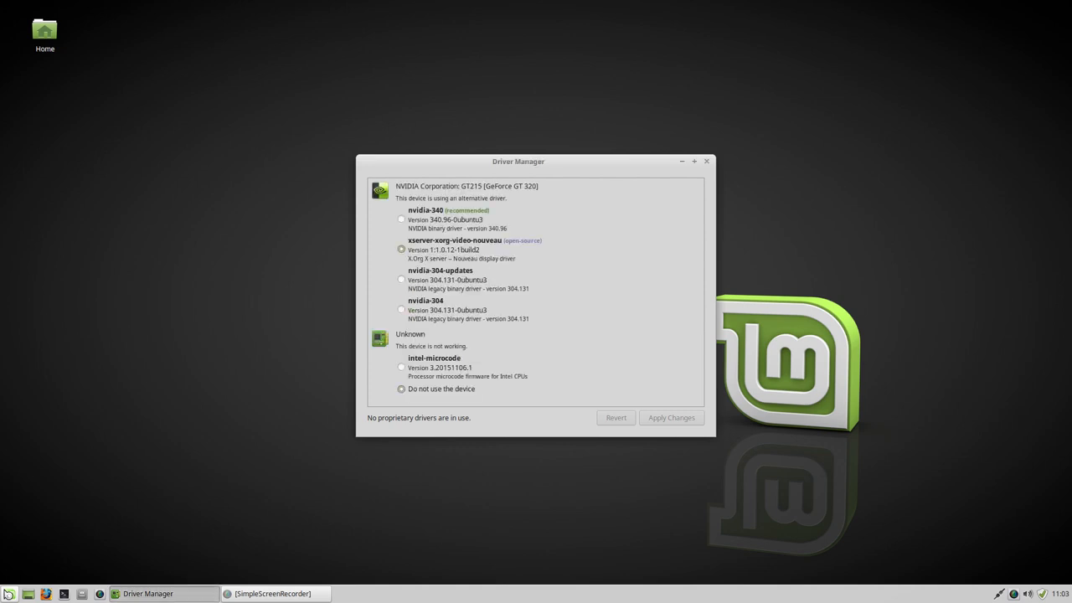
click(402, 388)
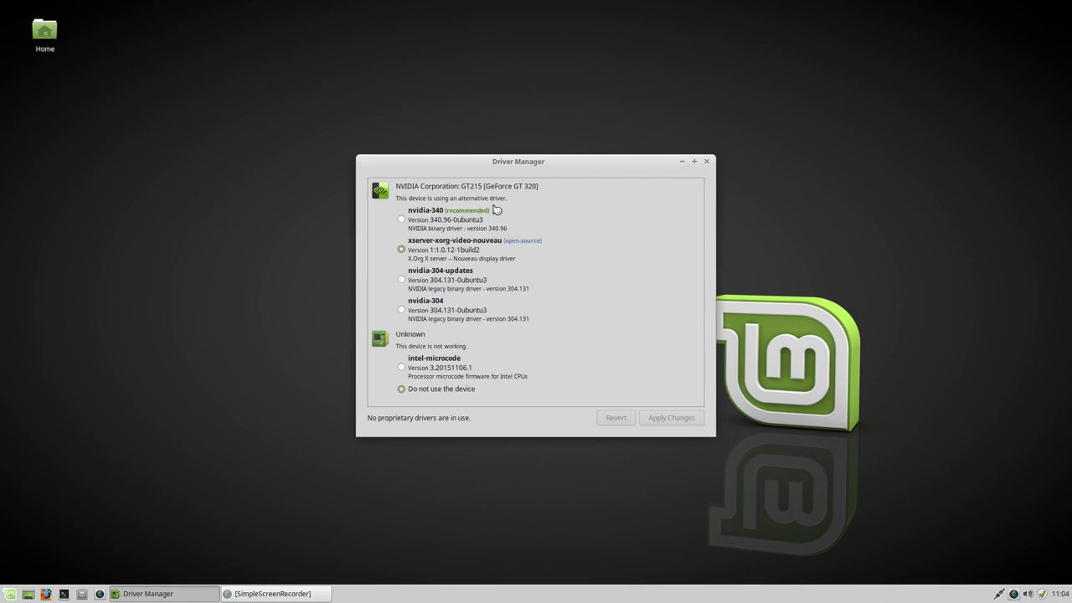
mouse_move(516, 210)
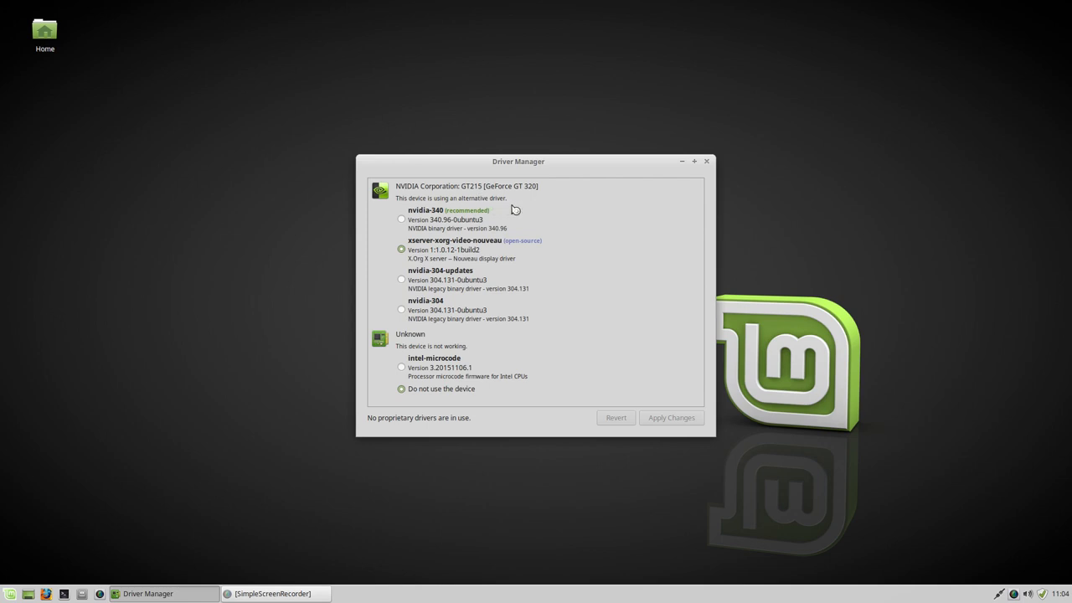
mouse_move(426, 368)
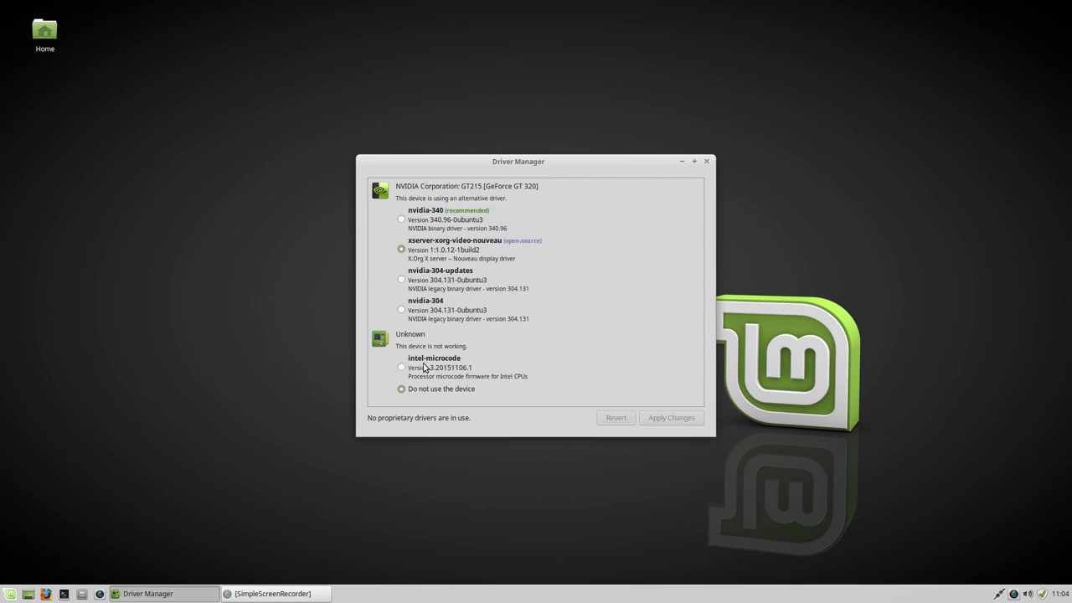
mouse_move(544, 362)
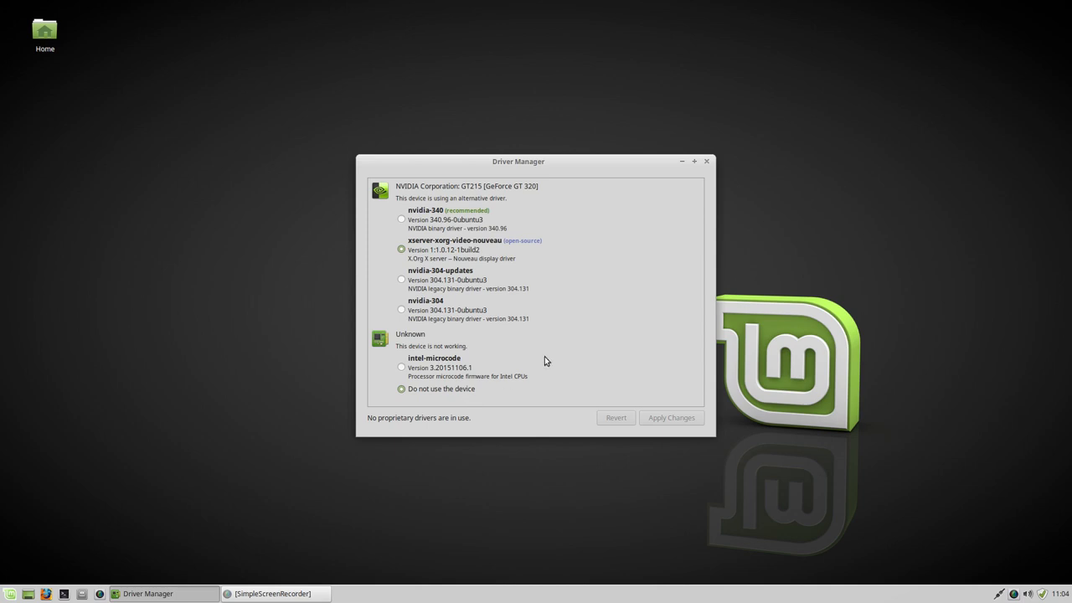
mouse_move(576, 352)
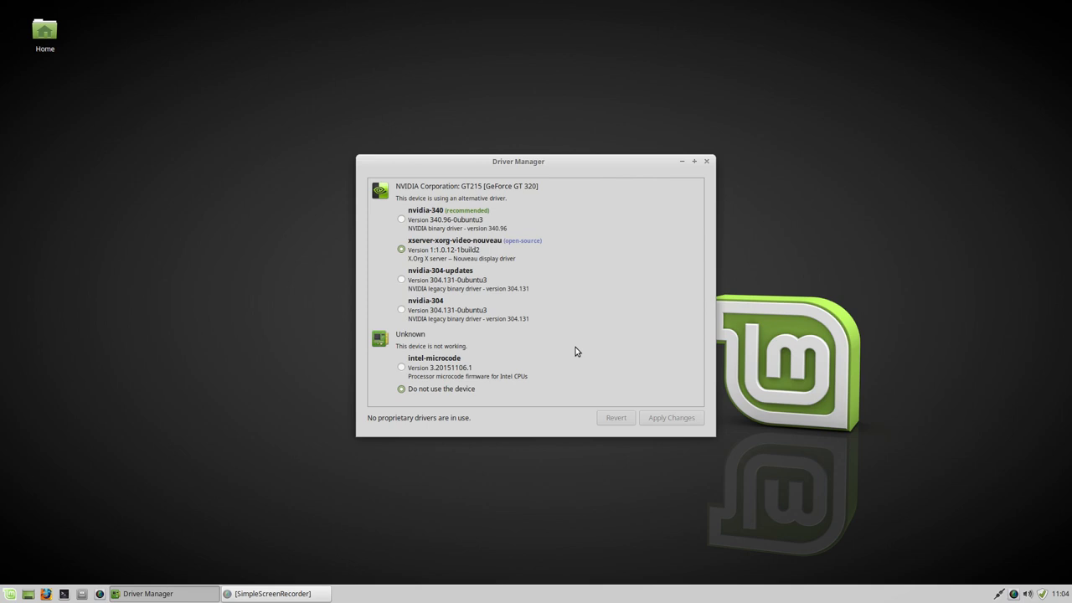
mouse_move(516, 295)
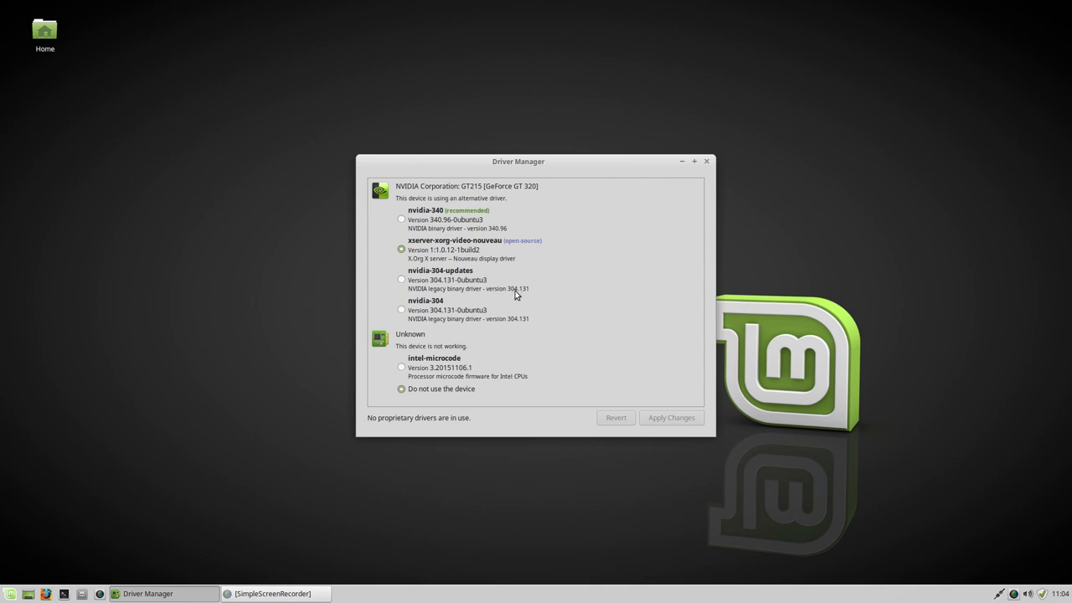
mouse_move(506, 244)
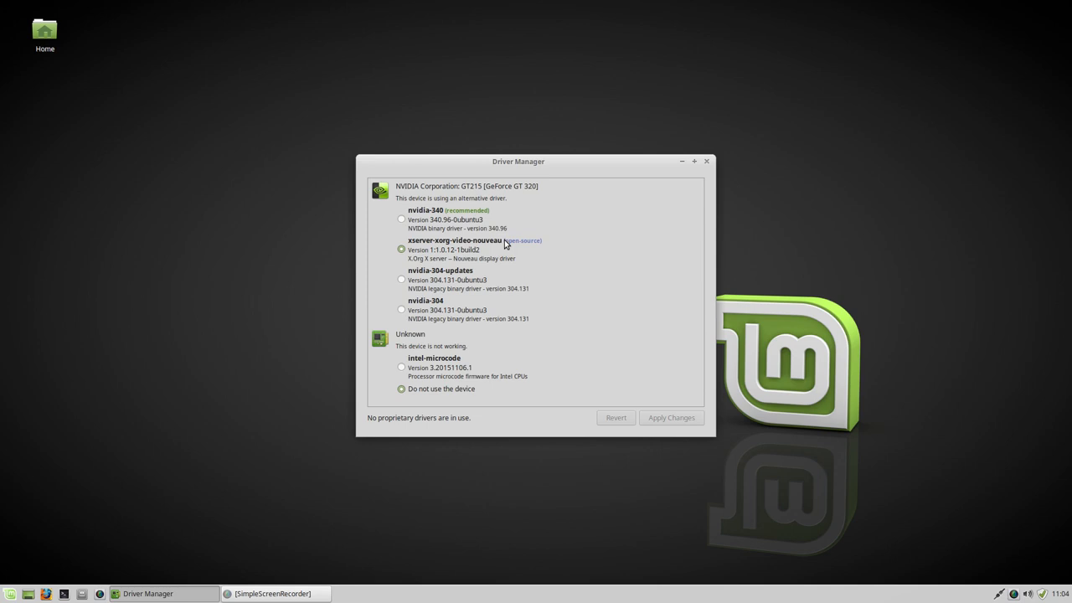
mouse_move(426, 251)
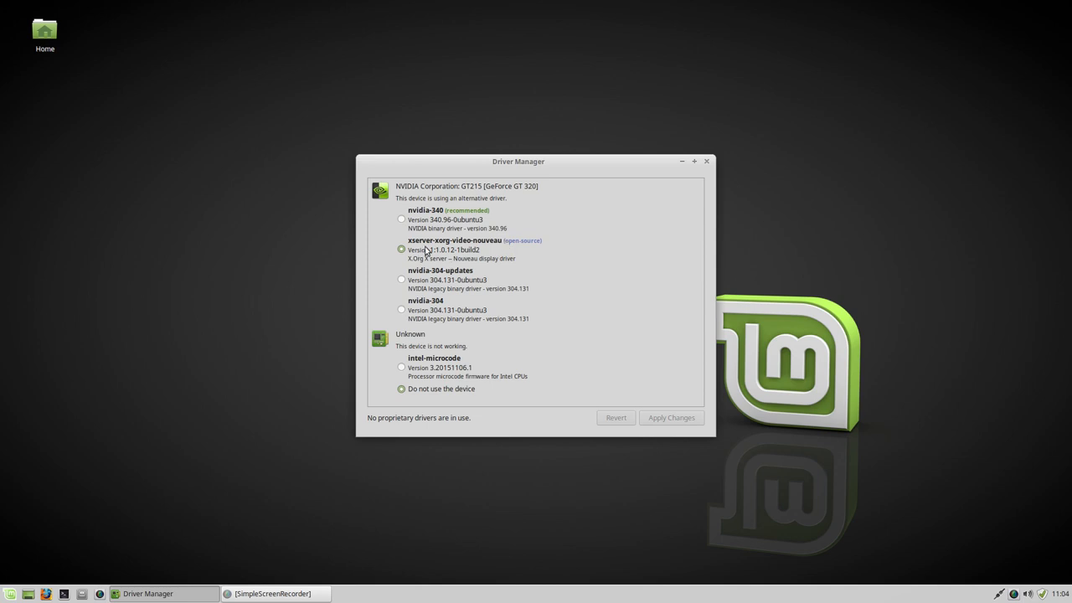
mouse_move(489, 248)
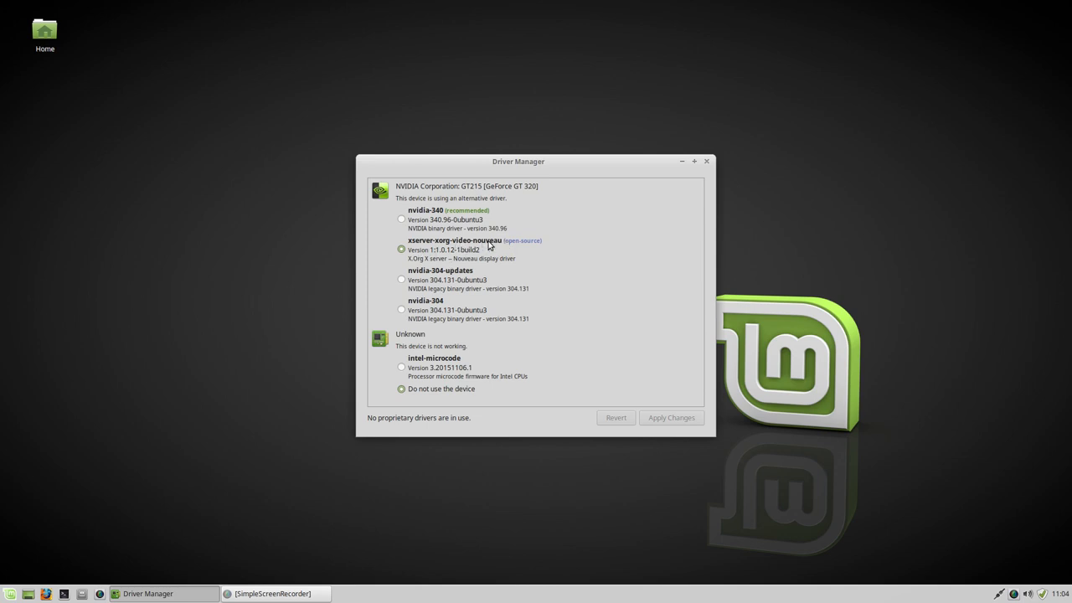
click(402, 218)
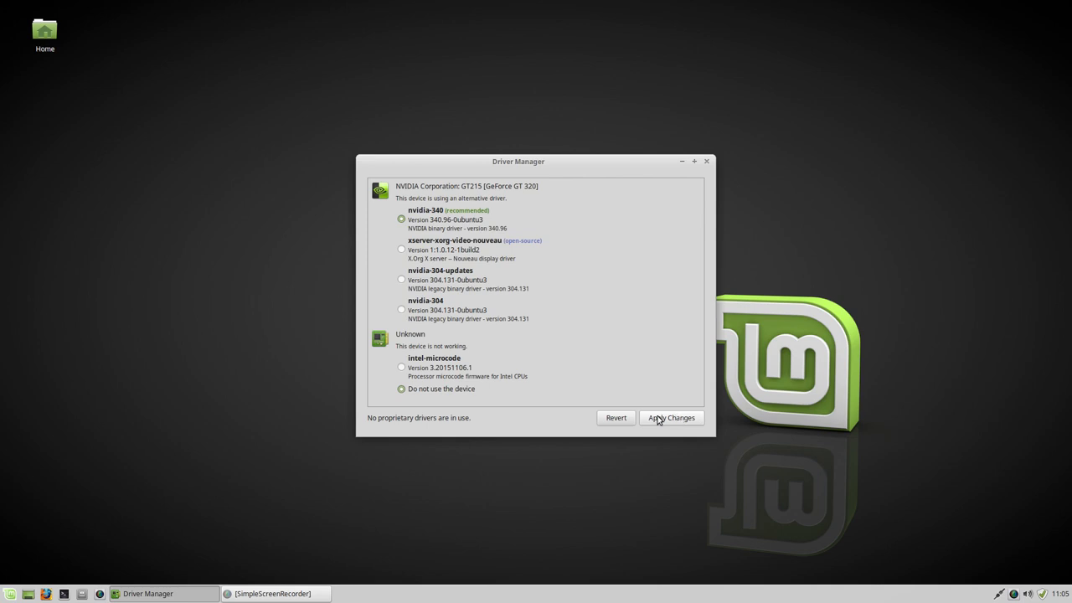
mouse_move(596, 421)
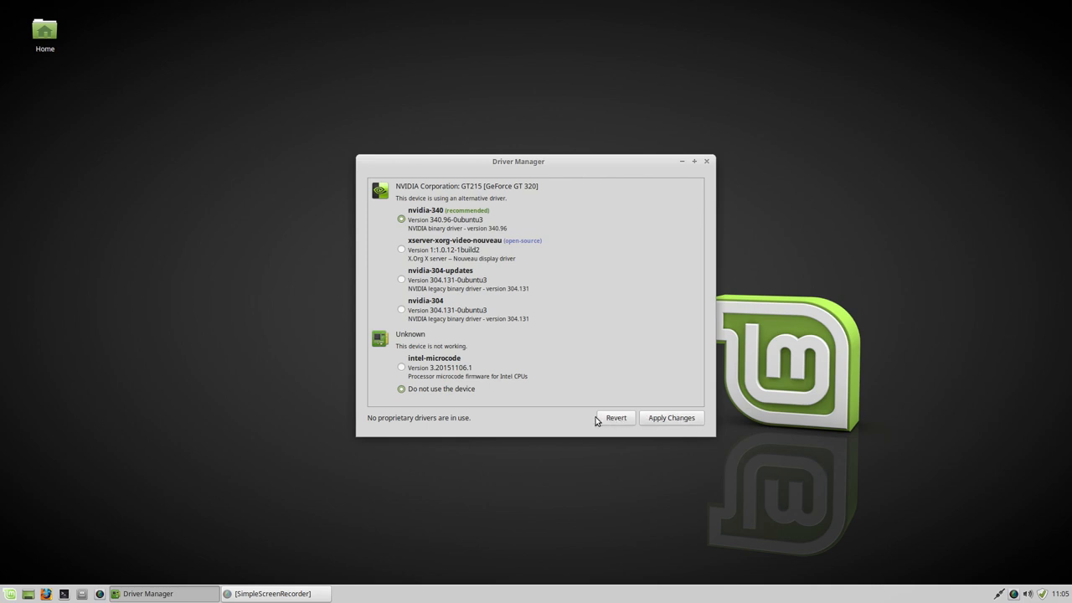
click(402, 249)
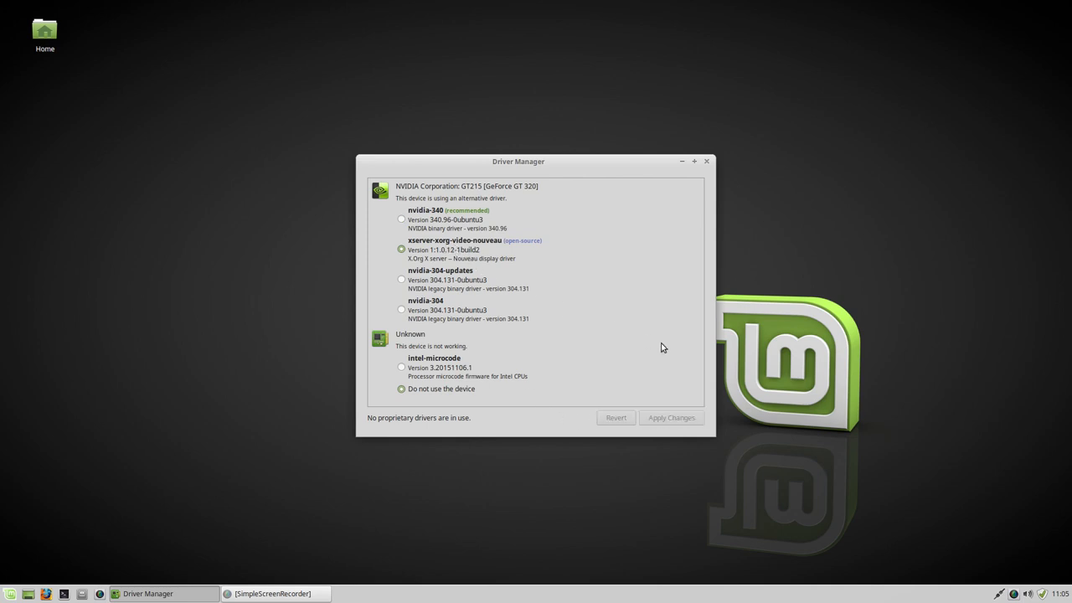
mouse_move(709, 160)
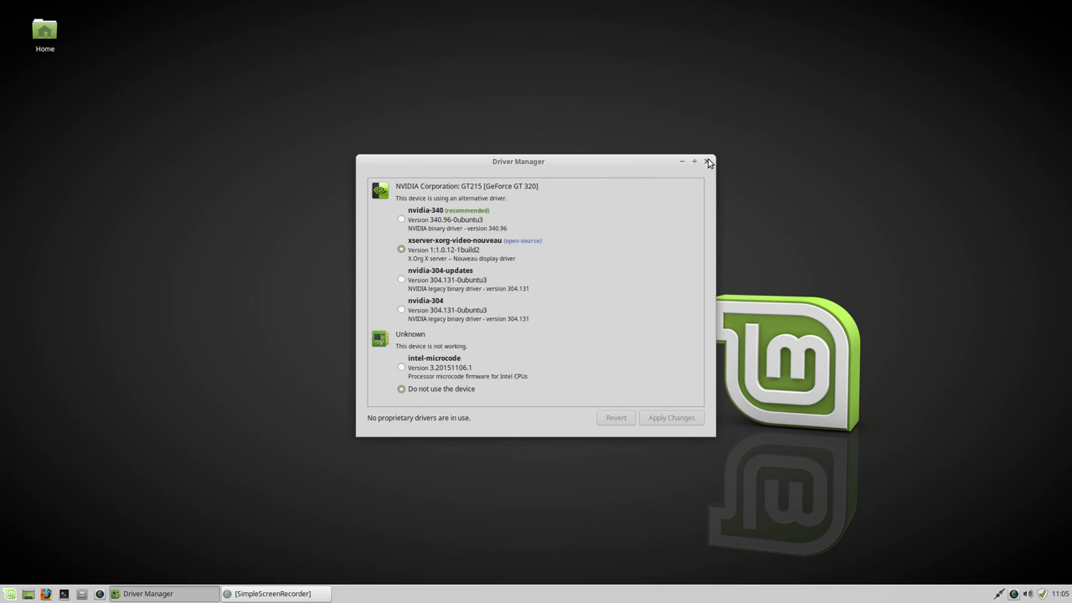